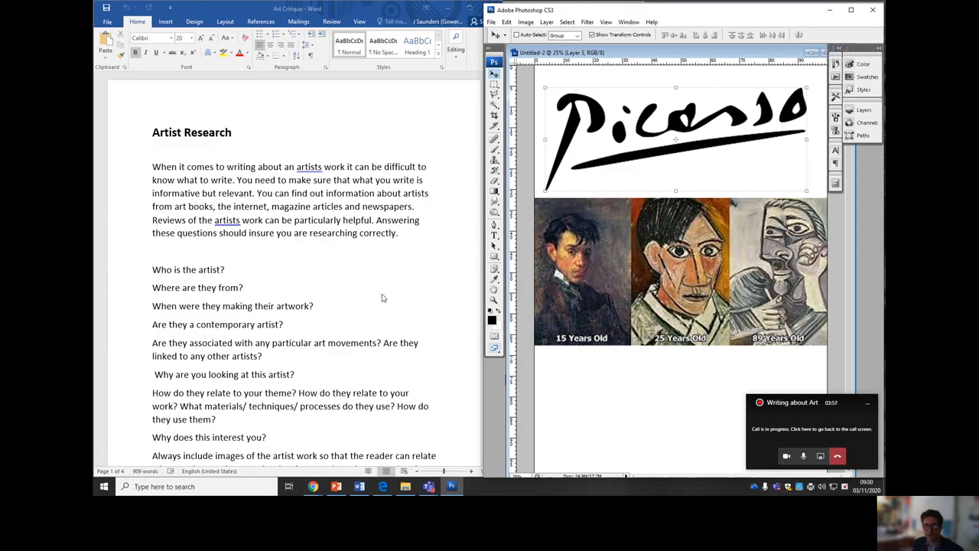
- Scroll the Art Critique document down to the 'Some sentences you can try:' page
{"action": "scroll", "scroll_direction": "down", "scroll_amount": 3}
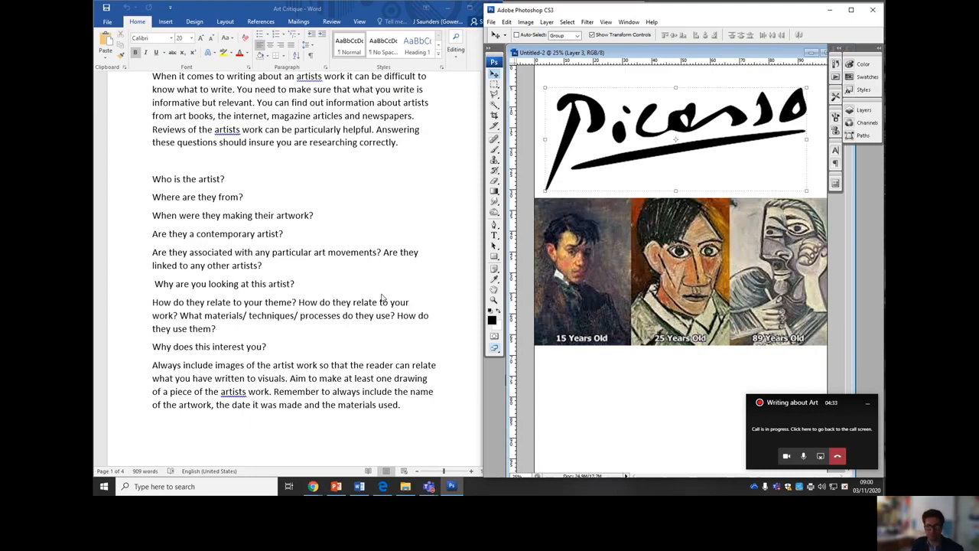
{"action": "scroll", "scroll_direction": "down", "scroll_amount": 3}
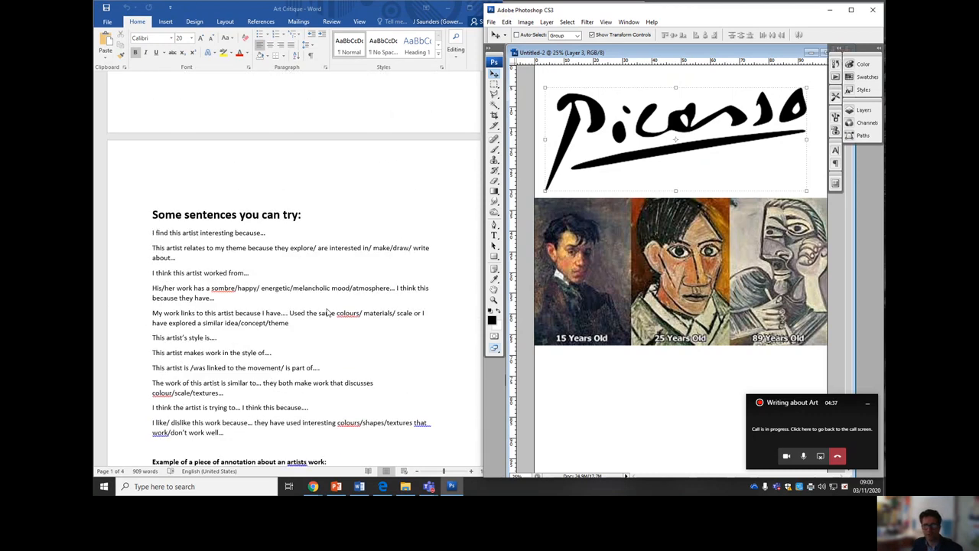
- Scroll down to the example annotation about Patrick Caulfield's work
{"action": "scroll", "scroll_direction": "down", "scroll_amount": 3}
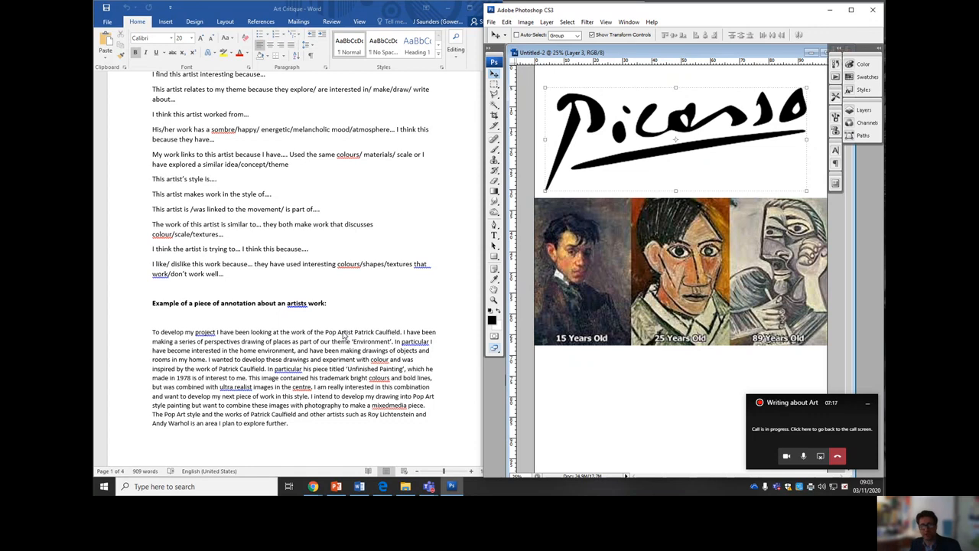
{"action": "mouse_move", "coordinate": [347, 353]}
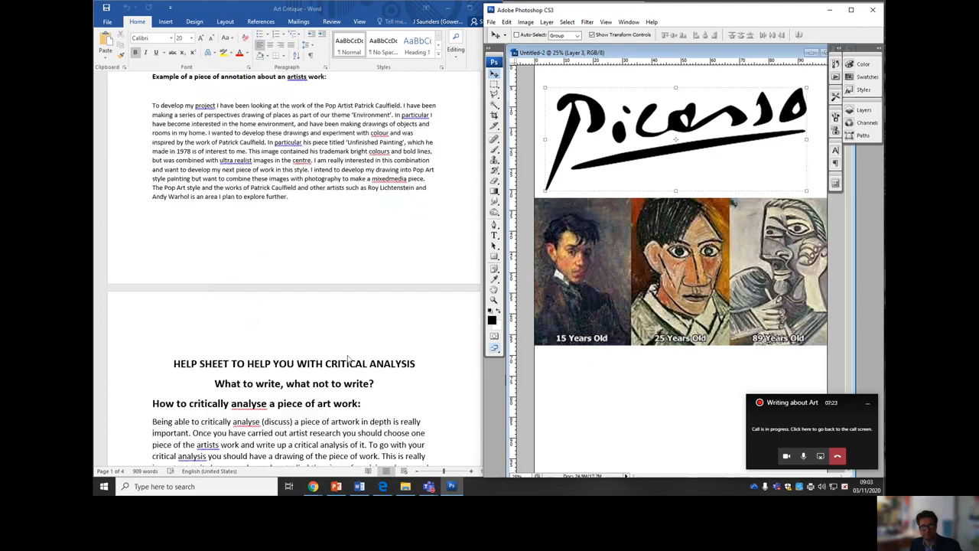
- Scroll to 'How to critically analyse a piece of art work' and the formal elements questions
{"action": "scroll", "scroll_direction": "down", "scroll_amount": 3}
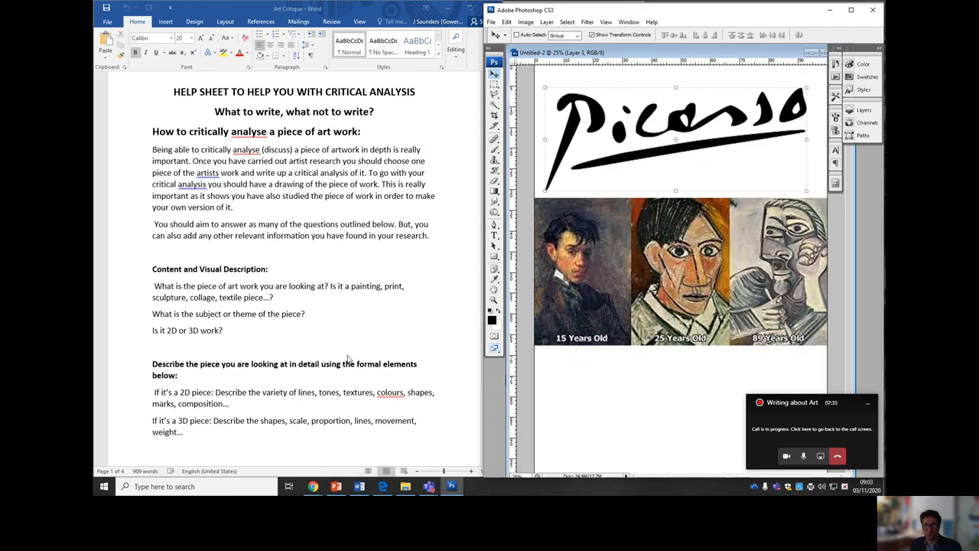
{"action": "mouse_move", "coordinate": [631, 249]}
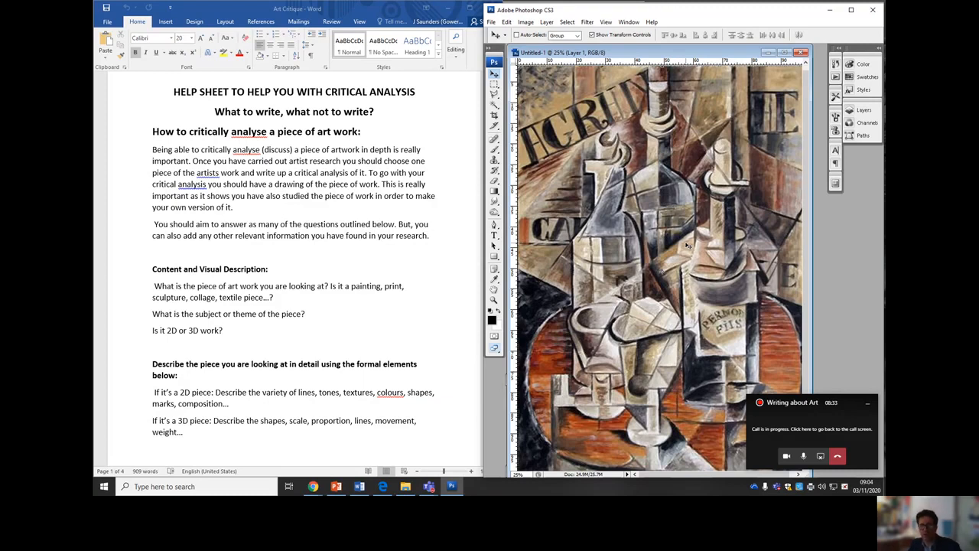
{"action": "scroll", "scroll_direction": "down", "scroll_amount": 3}
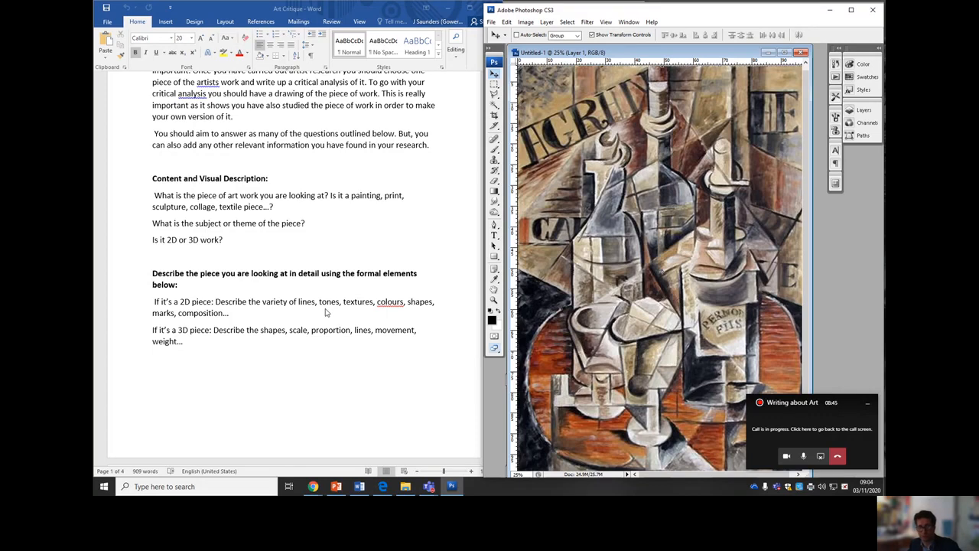
{"action": "mouse_move", "coordinate": [361, 325]}
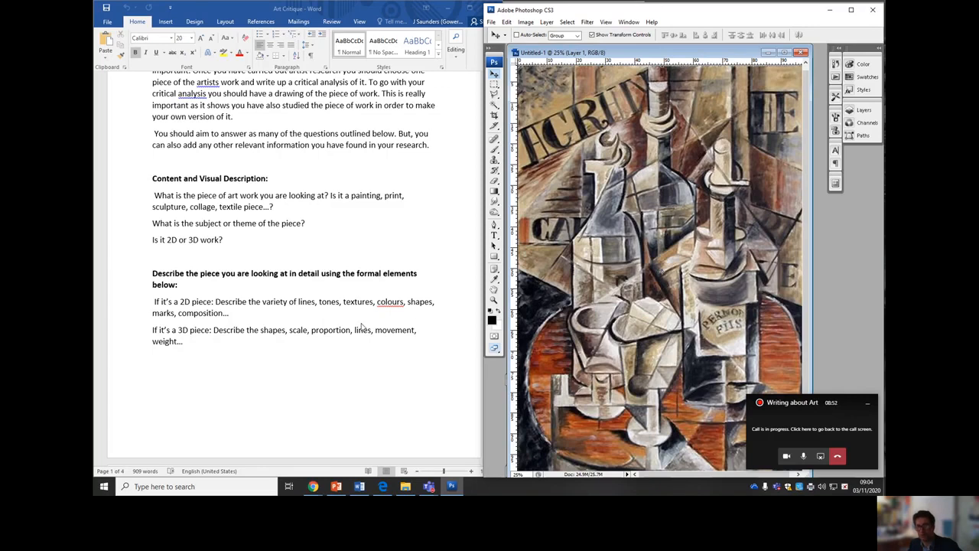
{"action": "mouse_move", "coordinate": [324, 321]}
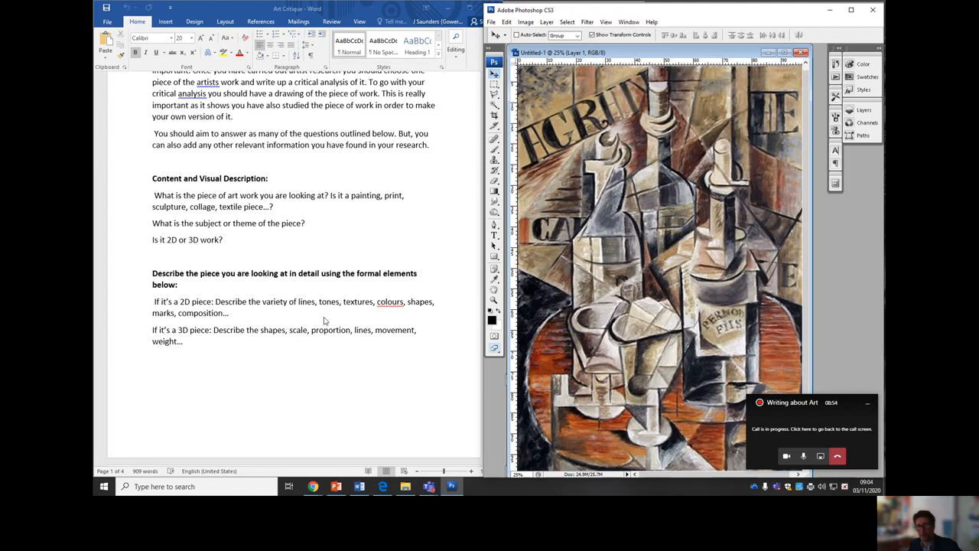
{"action": "scroll", "scroll_direction": "down", "scroll_amount": 3}
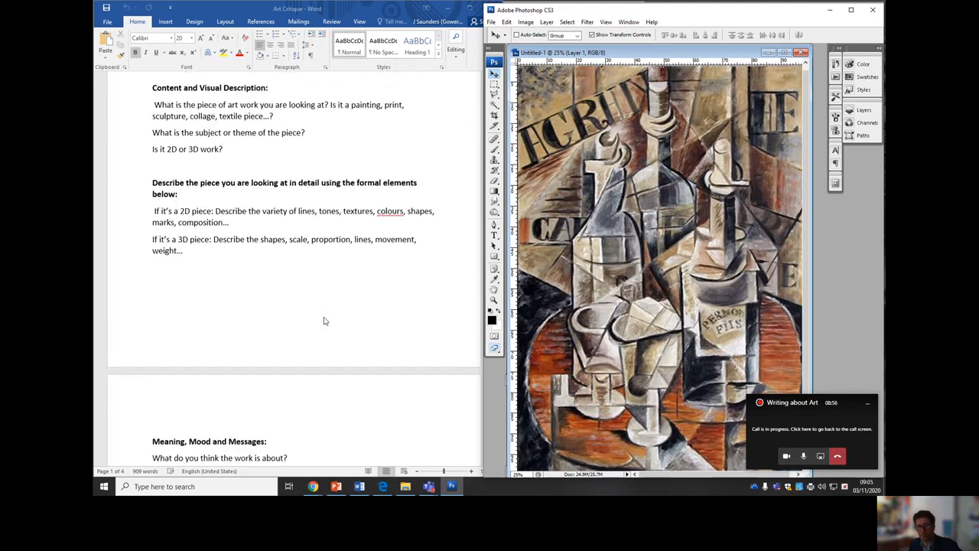
{"action": "scroll", "scroll_direction": "down", "scroll_amount": 3}
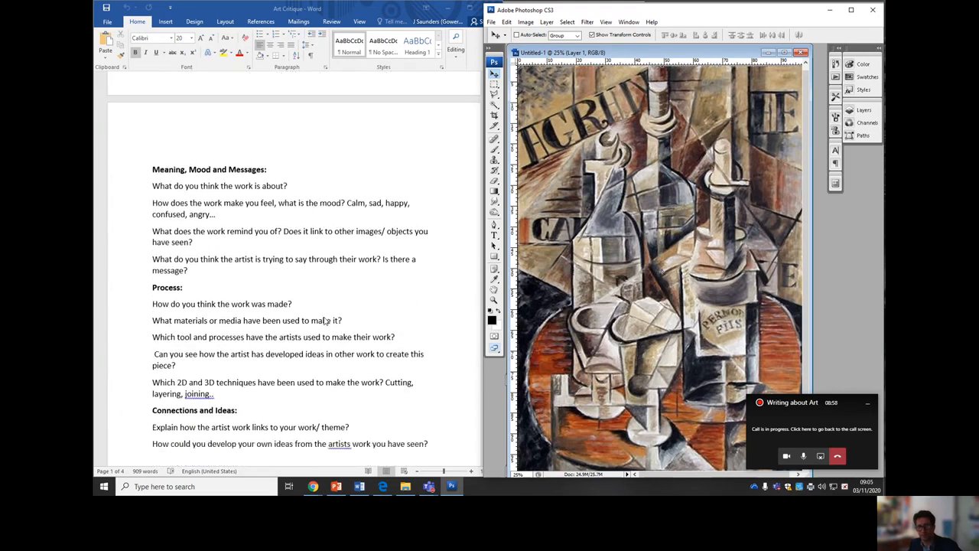
{"action": "scroll", "scroll_direction": "down", "scroll_amount": 3}
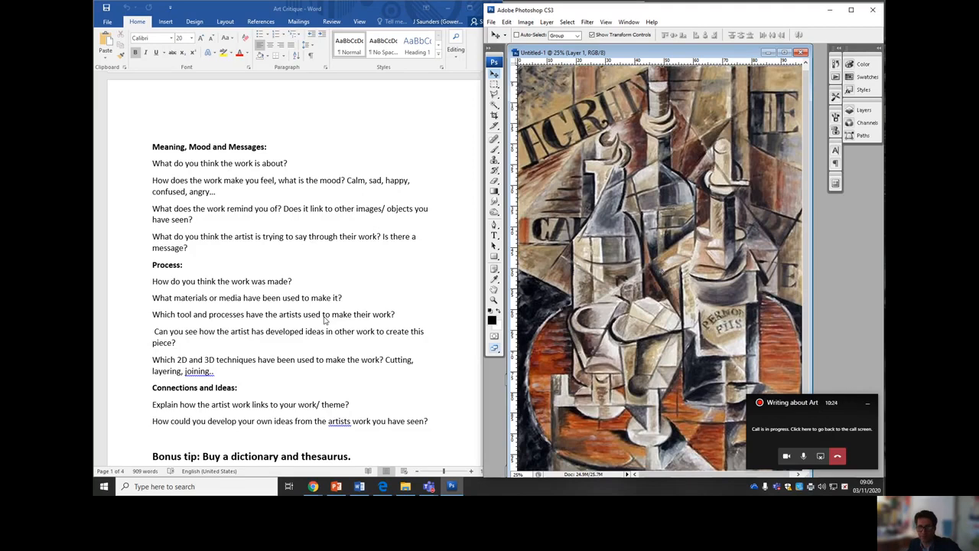
- Scroll to the last page showing the Bonus tip on spelling and thesaurus use
{"action": "scroll", "scroll_direction": "down", "scroll_amount": 3}
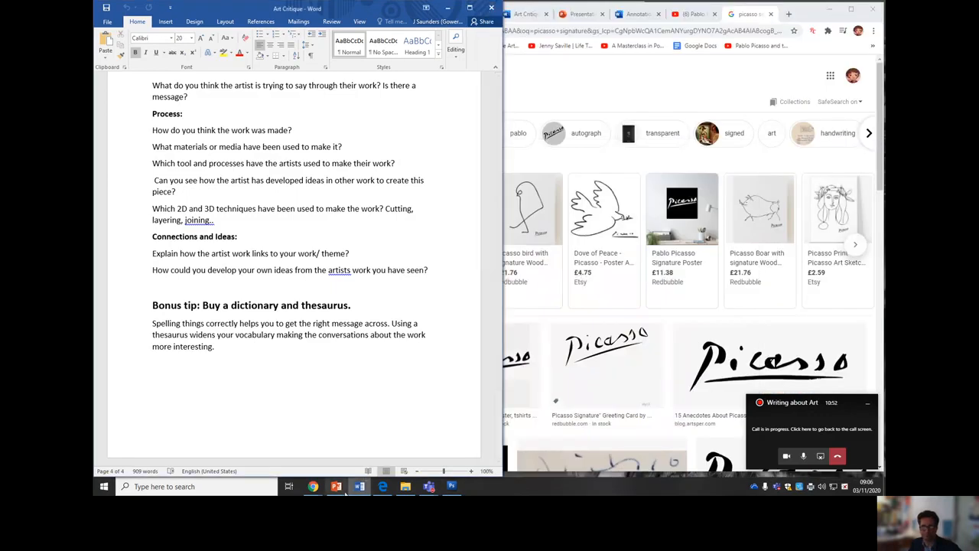
- Switch to PowerPoint to show the Art Critique 'Describing Artworks' title slide
{"action": "left_click", "coordinate": [336, 485]}
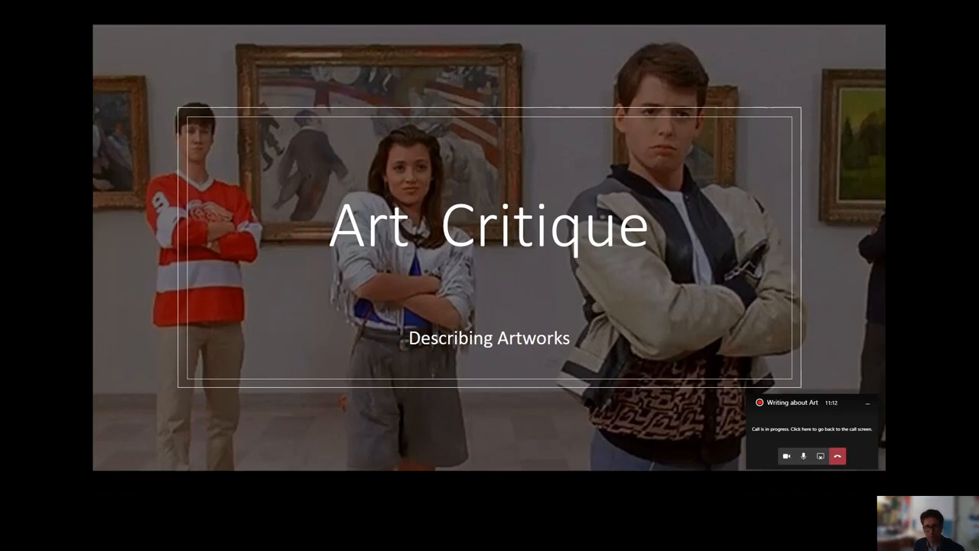
- Advance from the title slide to the texture words slide
{"action": "key", "text": "Right"}
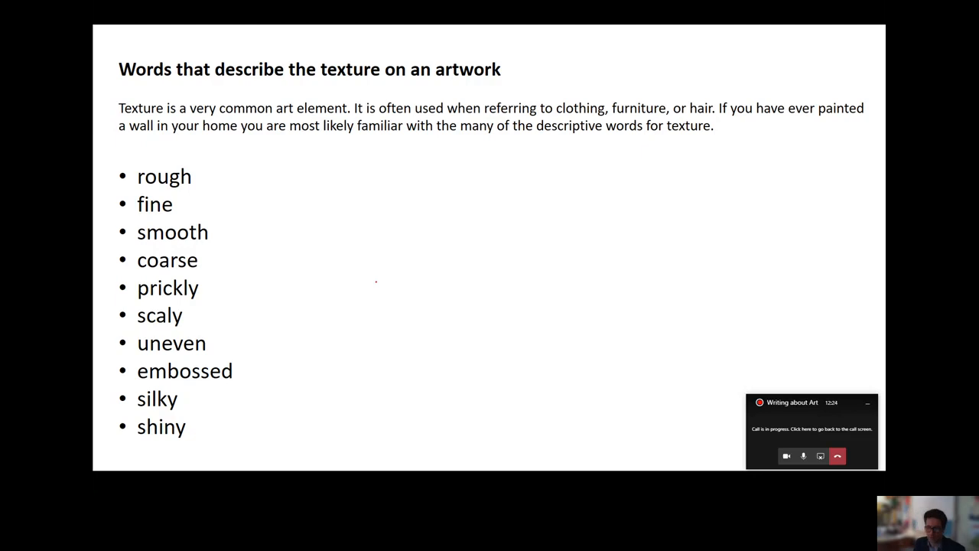
- Advance through the movement words slide to the colour words slide
{"action": "key", "text": "Right"}
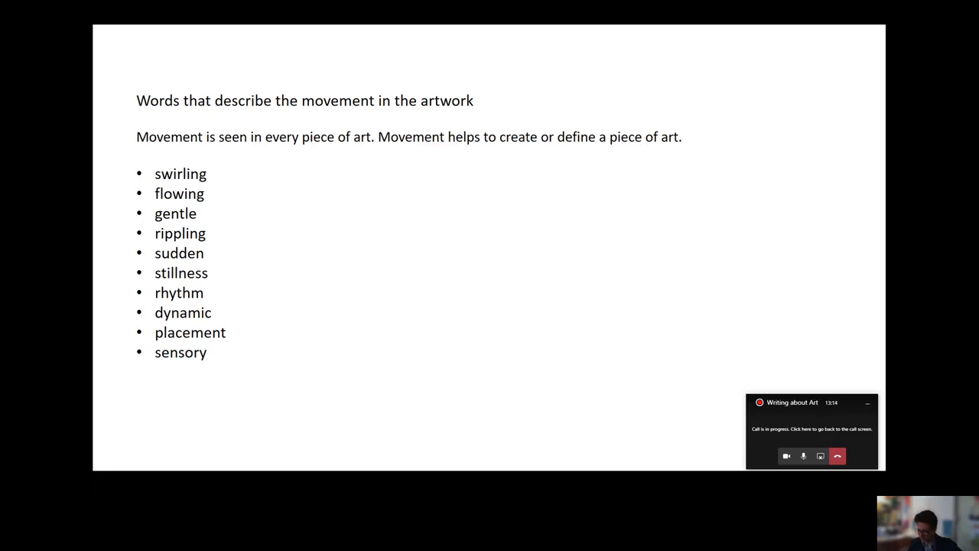
{"action": "key", "text": "Right"}
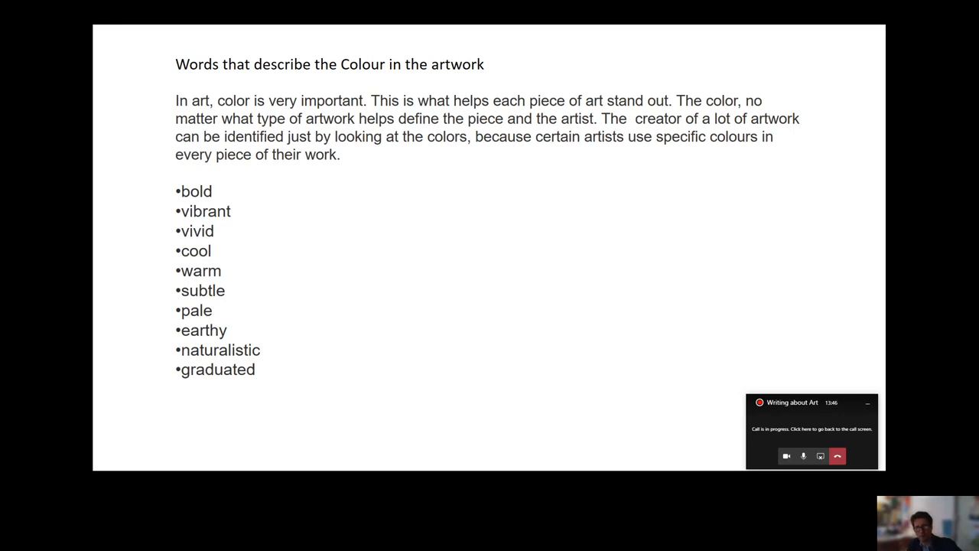
- Advance to the slide of extra terms, from saturation to distorted
{"action": "key", "text": "Right"}
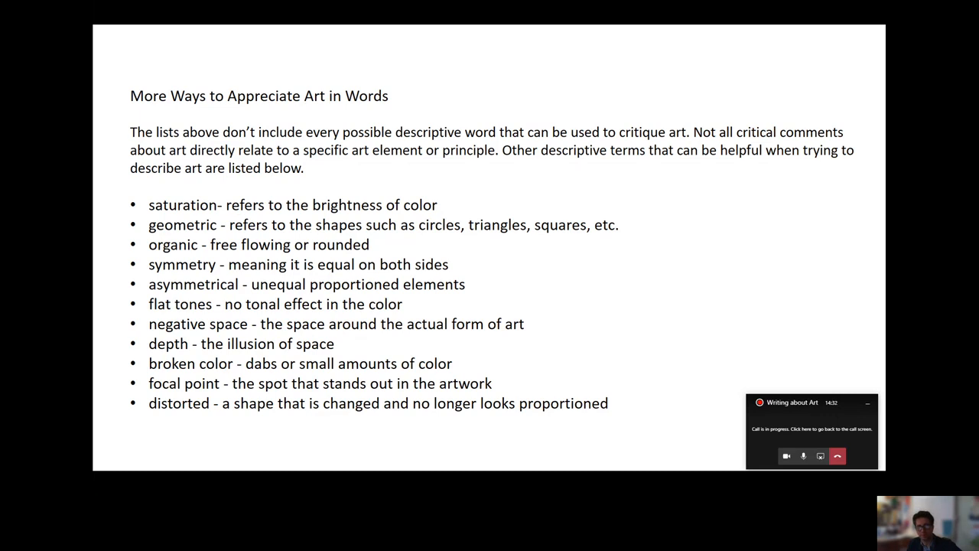
{"action": "key", "text": "Right"}
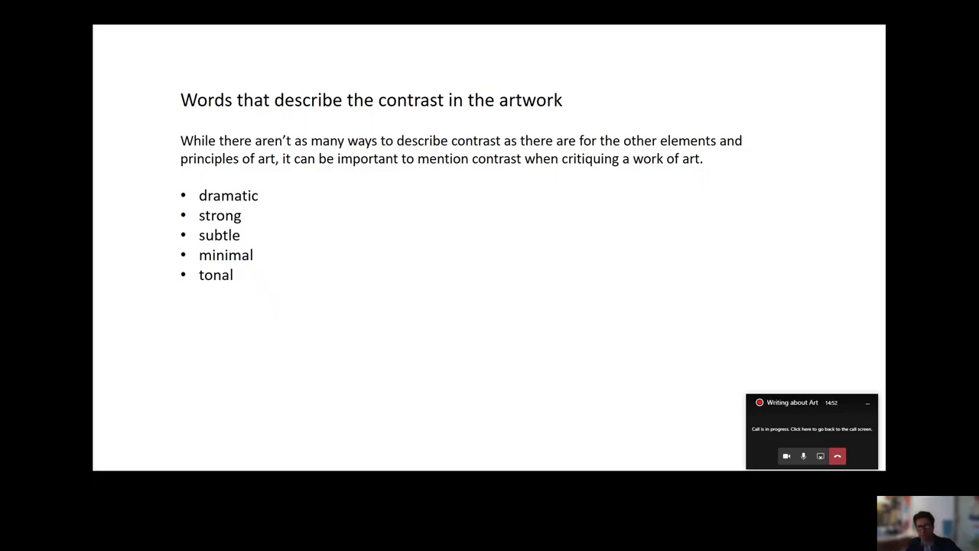
{"action": "key", "text": "Escape"}
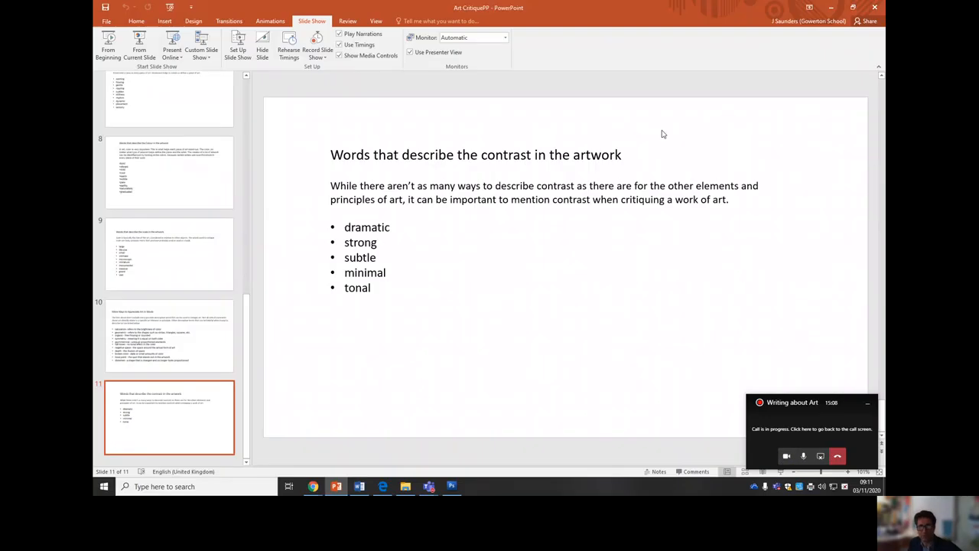